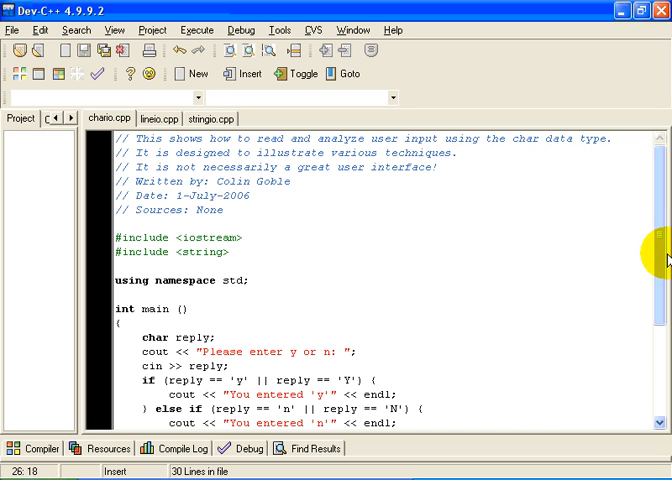
Mark the char reply variable, then bring up stringio.cpp's main with its string reply and substr checks.
{"action": "scroll", "scroll_direction": "down", "scroll_amount": 3}
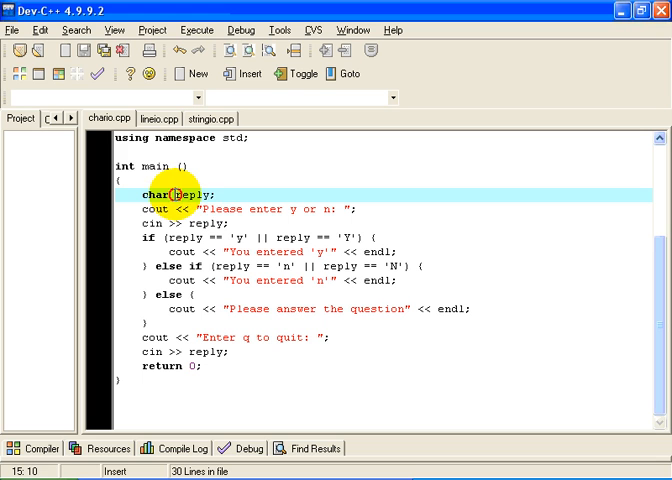
{"action": "double_click", "coordinate": [186, 194]}
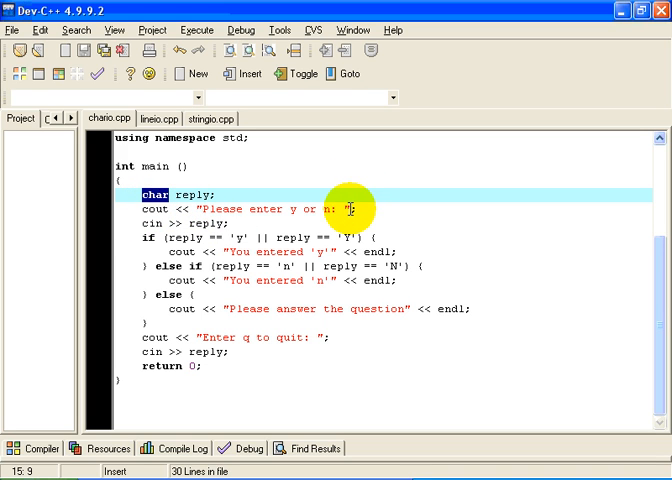
{"action": "mouse_move", "coordinate": [130, 222]}
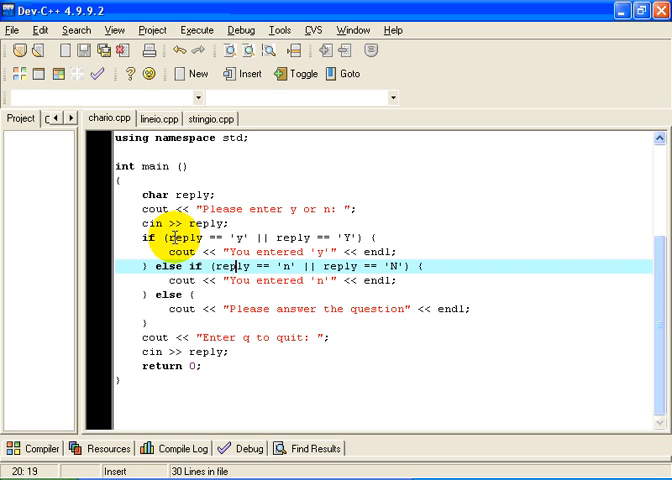
{"action": "mouse_move", "coordinate": [168, 236]}
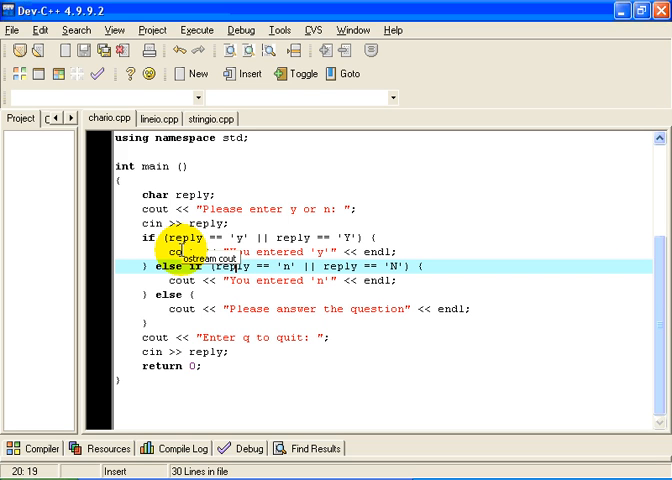
{"action": "mouse_move", "coordinate": [258, 252]}
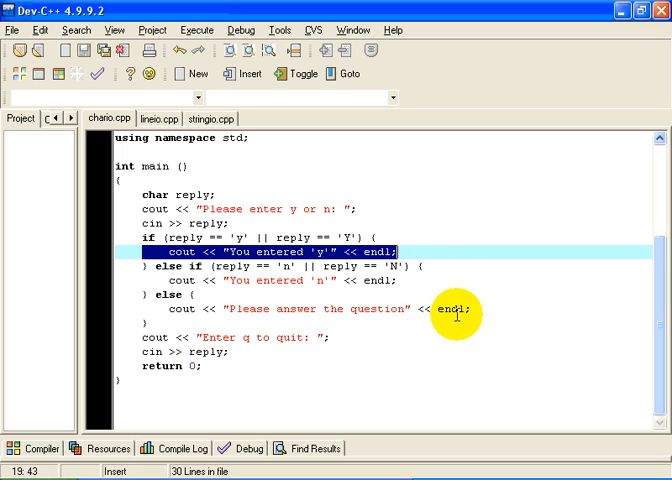
{"action": "mouse_move", "coordinate": [456, 314]}
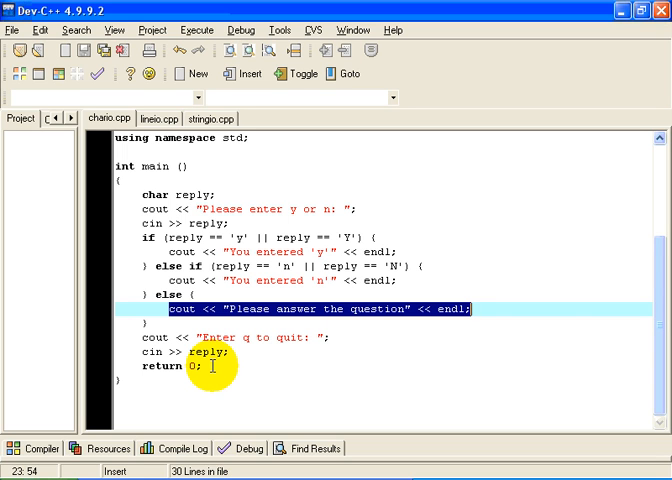
{"action": "left_click", "coordinate": [210, 118]}
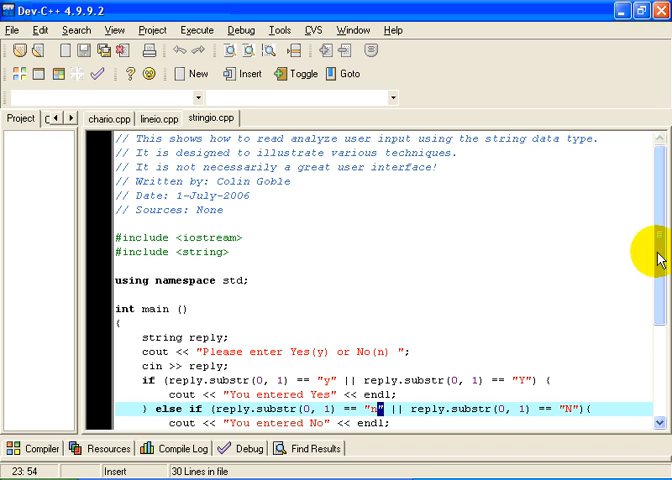
{"action": "scroll", "scroll_direction": "down", "scroll_amount": 3}
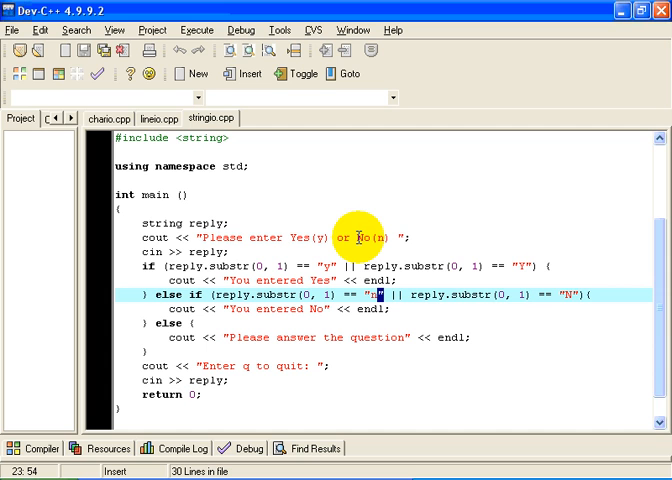
{"action": "mouse_move", "coordinate": [88, 272]}
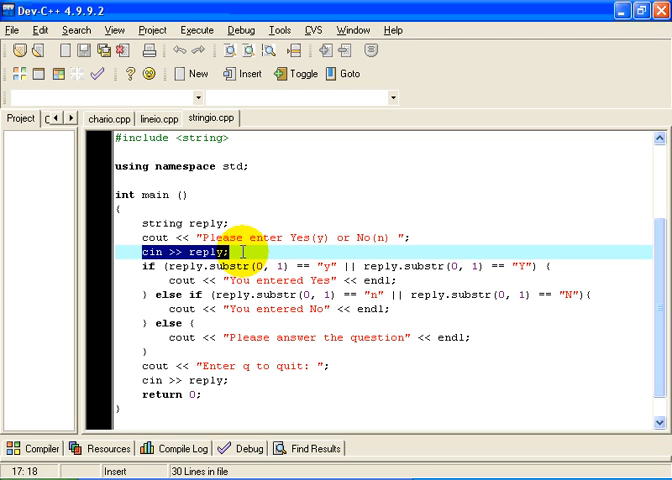
{"action": "mouse_move", "coordinate": [256, 308]}
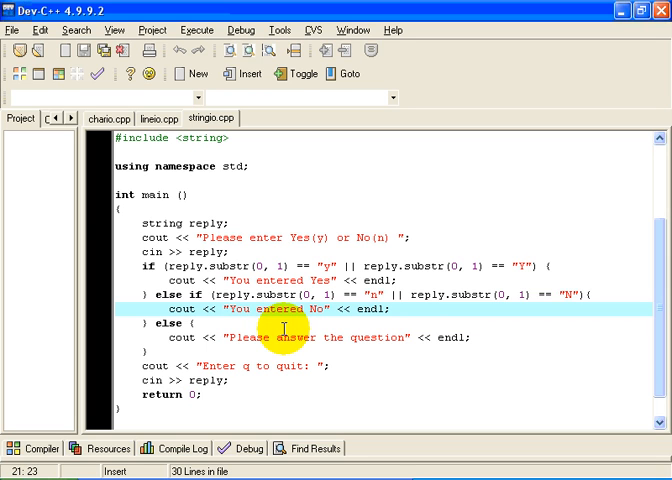
{"action": "mouse_move", "coordinate": [256, 268]}
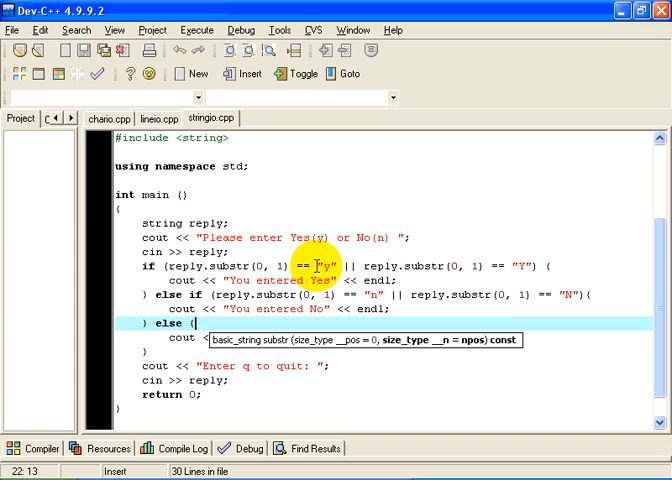
{"action": "mouse_move", "coordinate": [528, 266]}
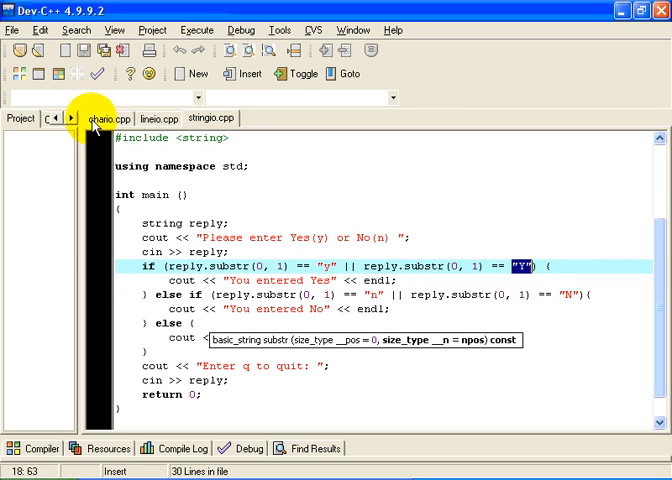
Switch to another open source file while reviewing the string-token yes/no code.
{"action": "left_click", "coordinate": [100, 118]}
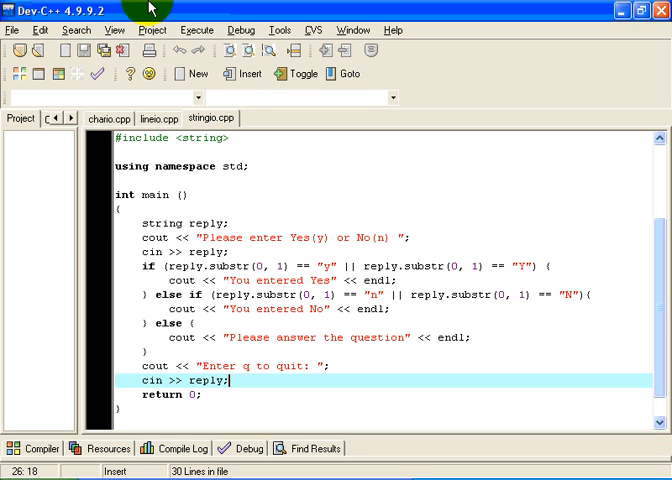
Compile and run stringio: answer Ye, rerun with Nooo and q to quit, then relaunch.
{"action": "left_click", "coordinate": [212, 24]}
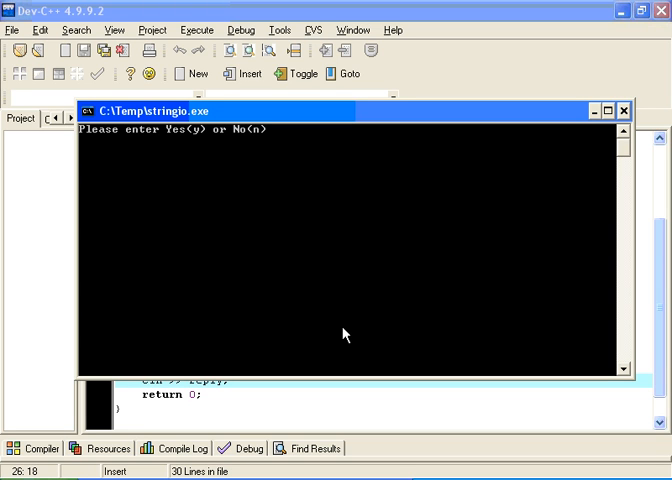
{"action": "type", "text": "Ye"}
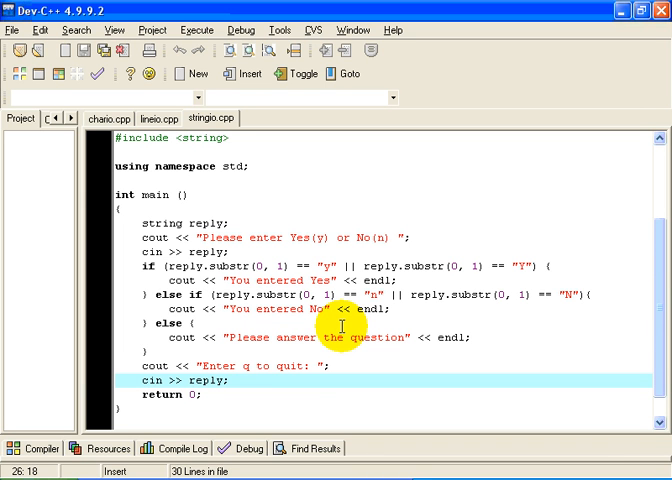
{"action": "left_click", "coordinate": [188, 28]}
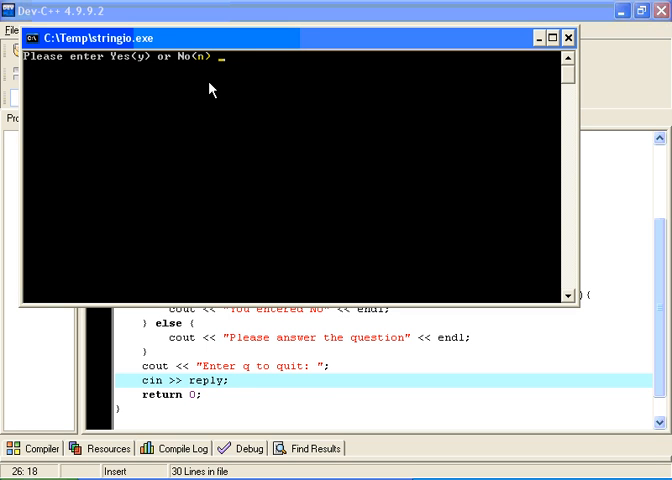
{"action": "type", "text": "Noooooooo"}
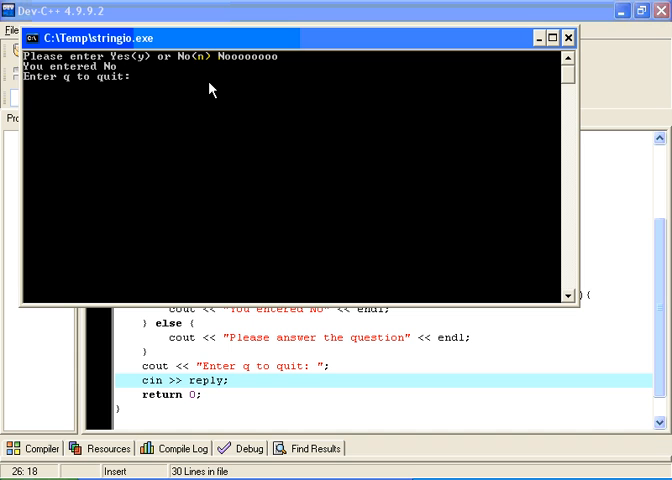
{"action": "type", "text": "q"}
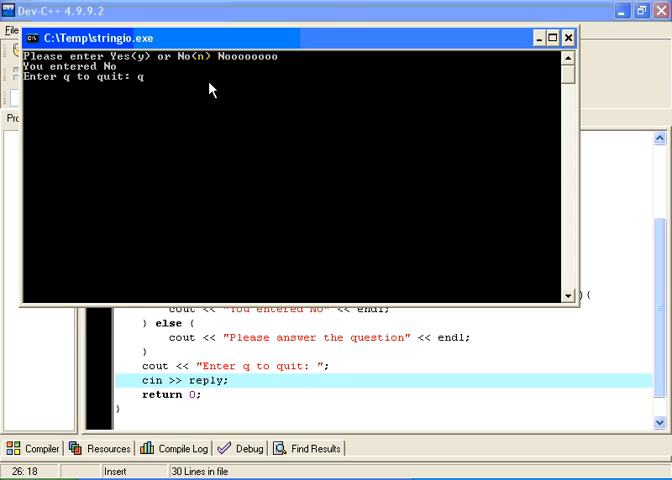
{"action": "left_click", "coordinate": [200, 30]}
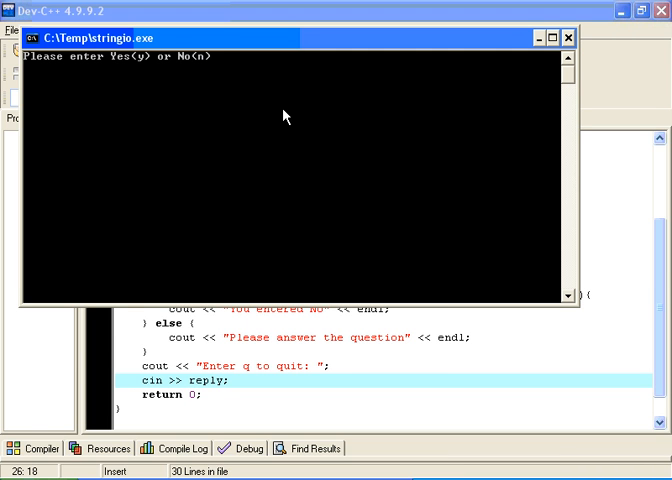
Answer Yes at the relaunched stringio.exe prompt and let the console close.
{"action": "type", "text": "Yes"}
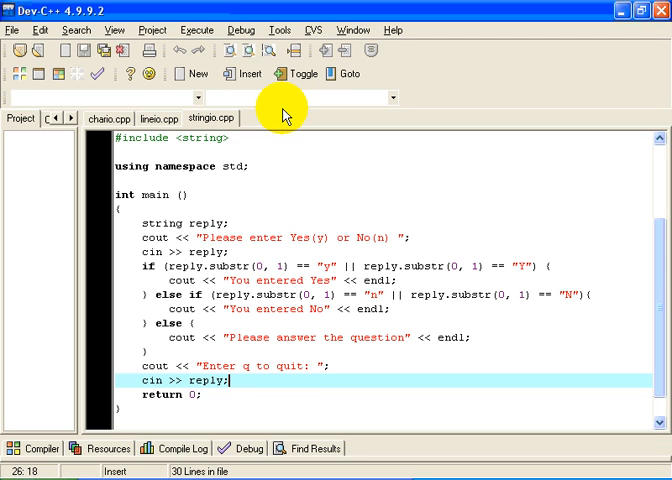
{"action": "mouse_move", "coordinate": [272, 110]}
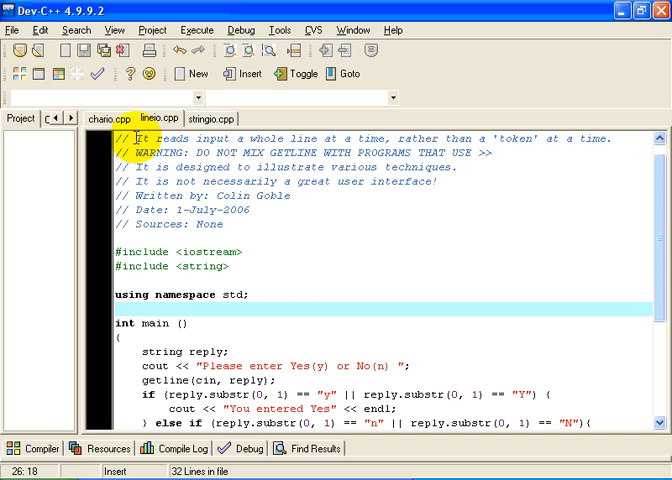
Switch the editor to lineio.cpp, the whole-line getline version.
{"action": "left_click", "coordinate": [104, 120]}
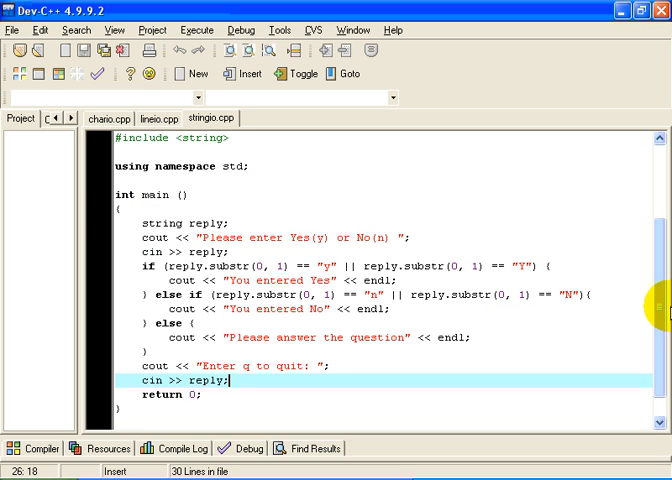
{"action": "left_click", "coordinate": [76, 72]}
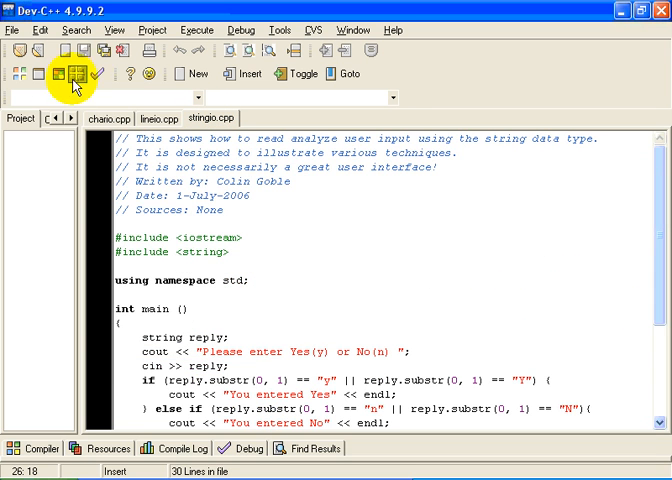
{"action": "left_click", "coordinate": [170, 118]}
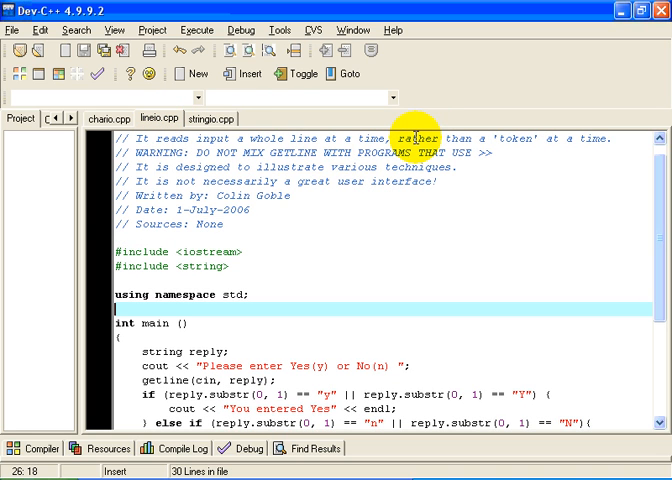
{"action": "mouse_move", "coordinate": [222, 228]}
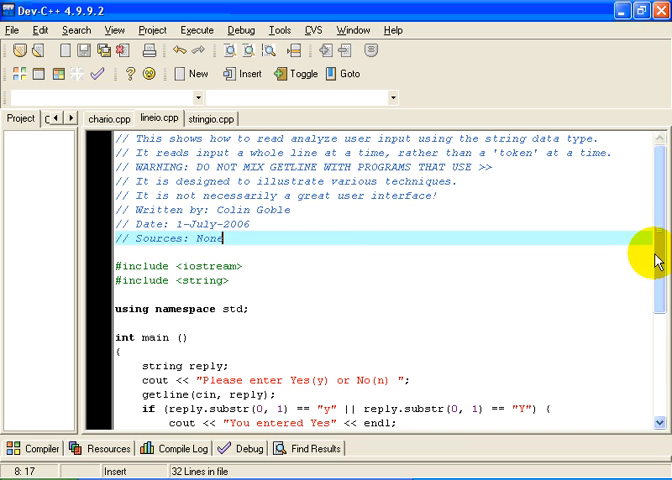
Insert cin >> reply; before the getline call in lineio.cpp, then begin removing it.
{"action": "scroll", "scroll_direction": "down", "scroll_amount": 3}
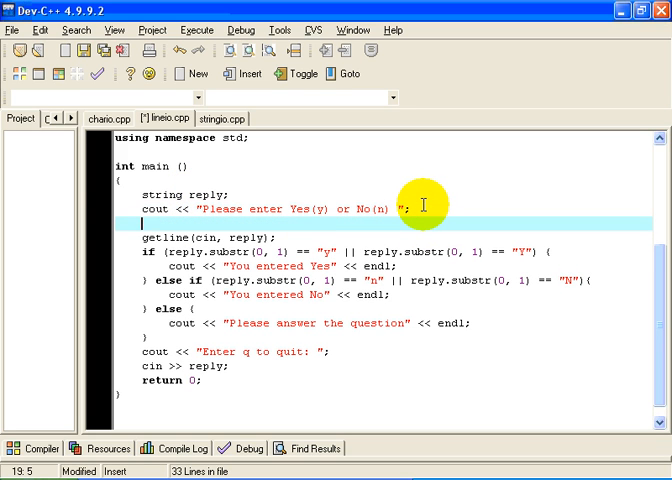
{"action": "type", "text": "cin >>"}
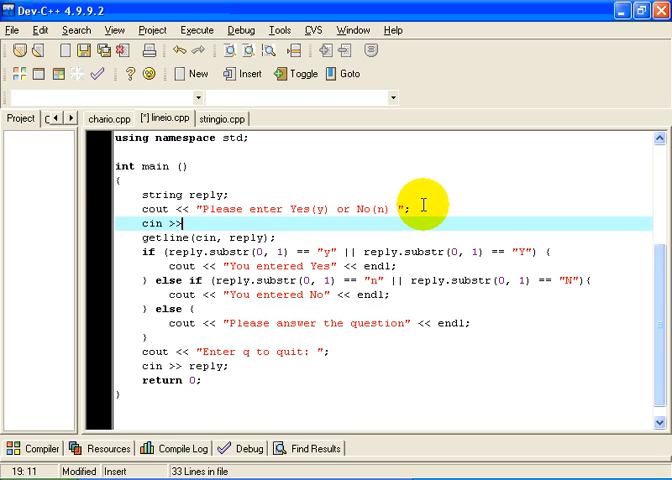
{"action": "type", "text": "reply;"}
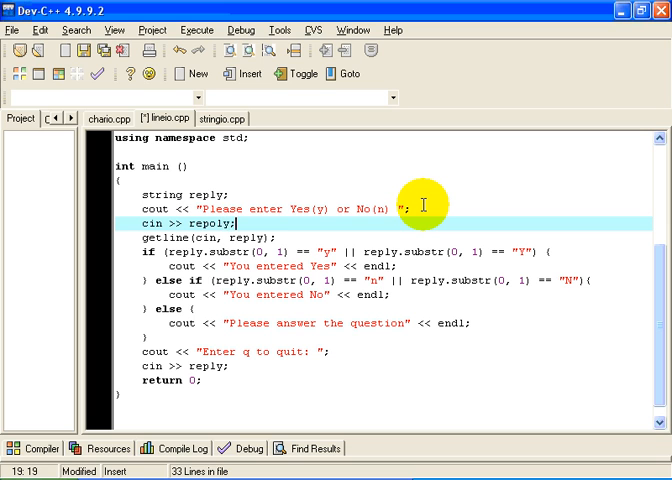
{"action": "key", "text": "BackSpace"}
{"action": "type", "text": "ge"}
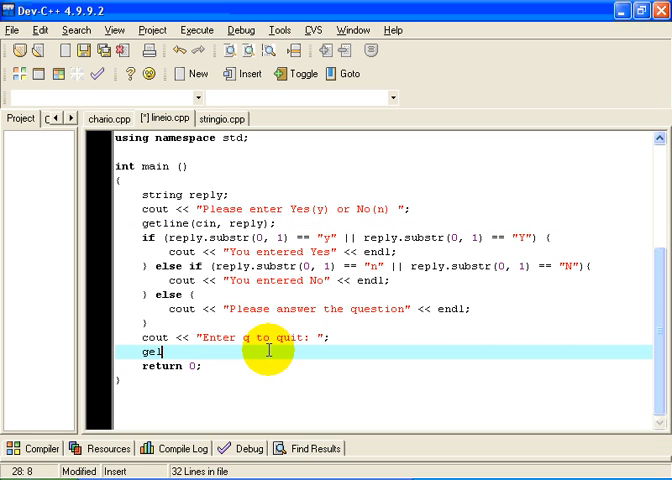
Retype the quit-prompt input as getline(cin, reply); restoring the all-getline version.
{"action": "type", "text": "tline"}
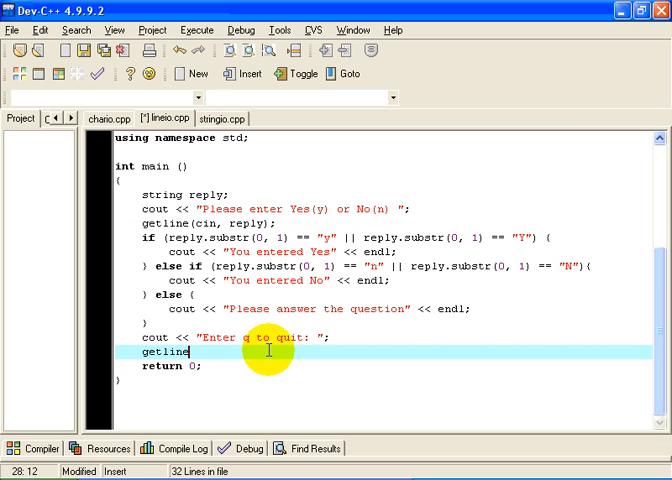
{"action": "type", "text": "(cin,"}
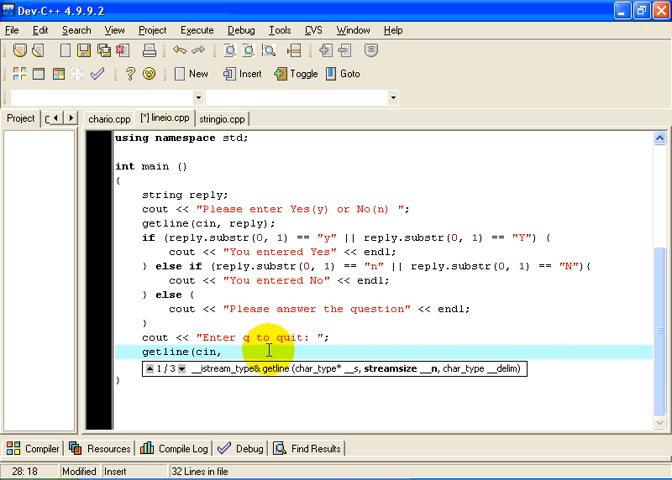
{"action": "type", "text": "reply);"}
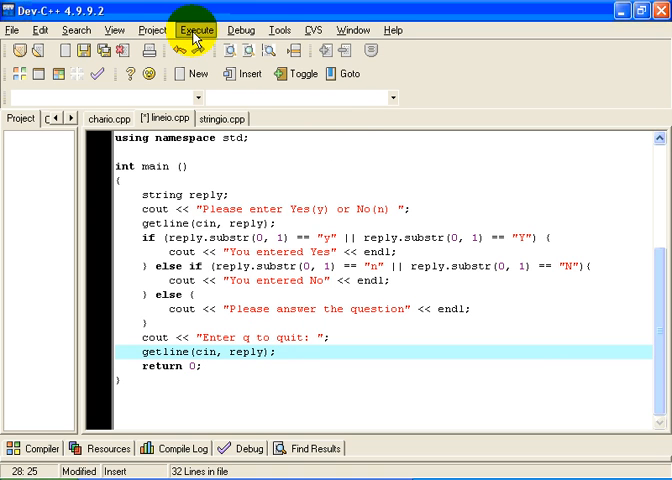
{"action": "left_click", "coordinate": [196, 24]}
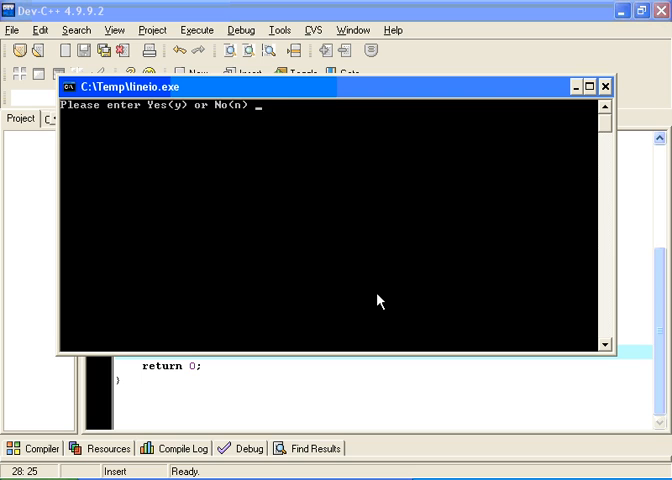
{"action": "type", "text": "Yes,"}
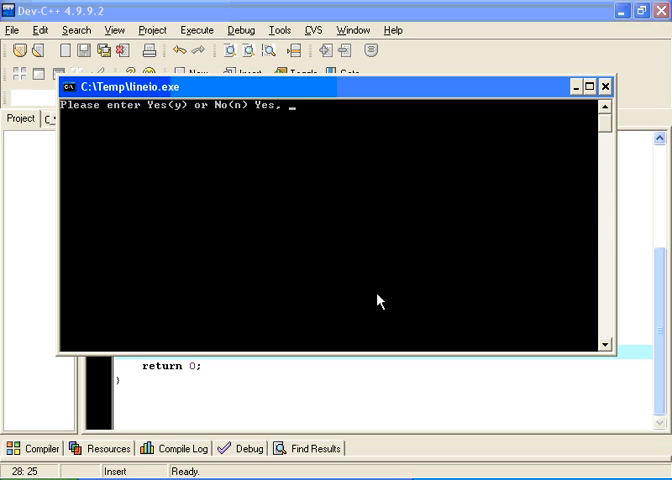
{"action": "type", "text": "Sir!"}
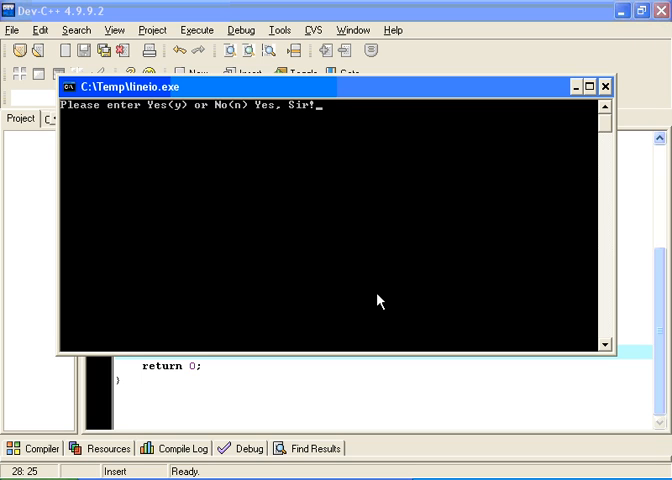
{"action": "key", "text": "enter"}
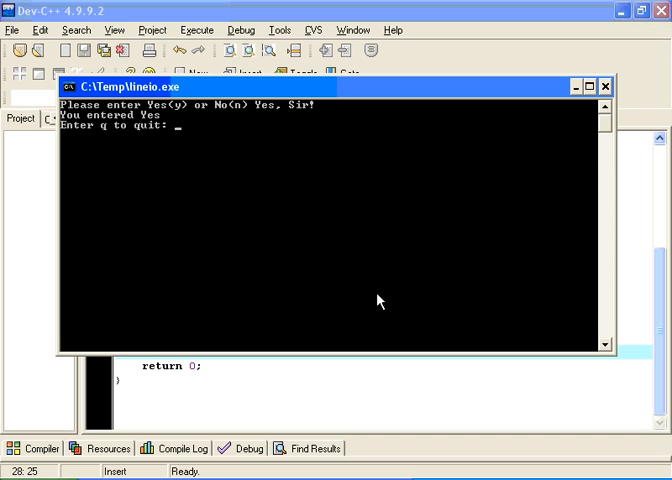
{"action": "type", "text": "q"}
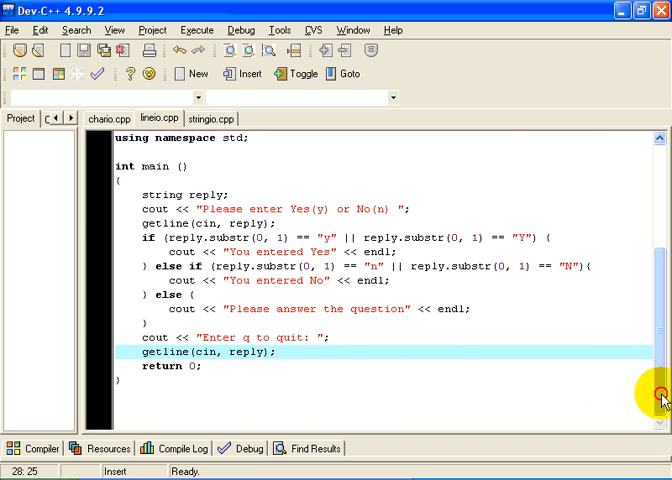
{"action": "left_click", "coordinate": [118, 118]}
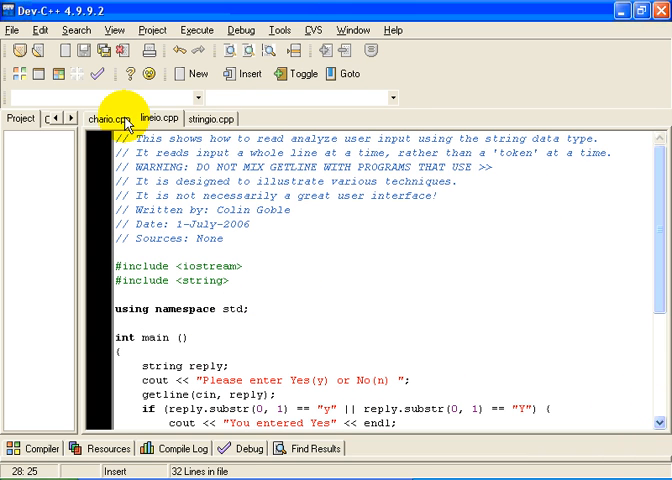
{"action": "left_click", "coordinate": [110, 120]}
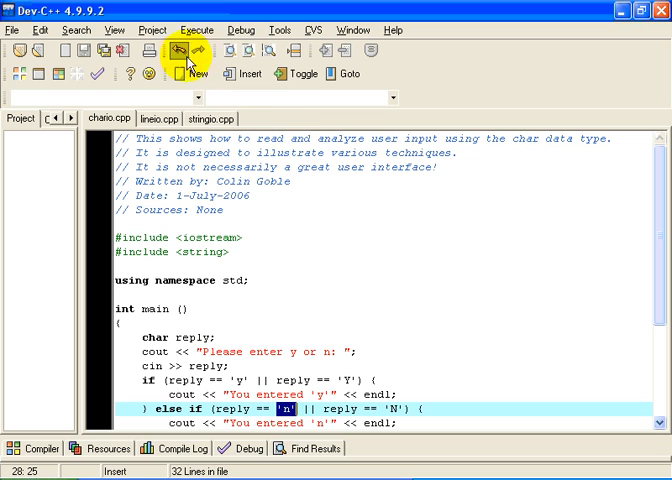
{"action": "left_click", "coordinate": [206, 118]}
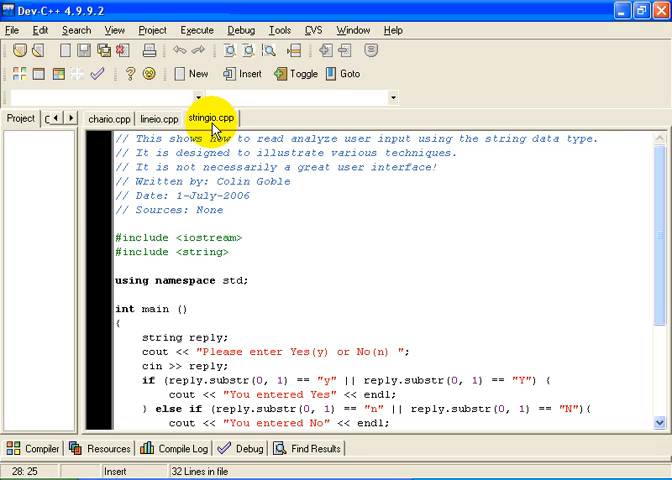
{"action": "left_click", "coordinate": [158, 120]}
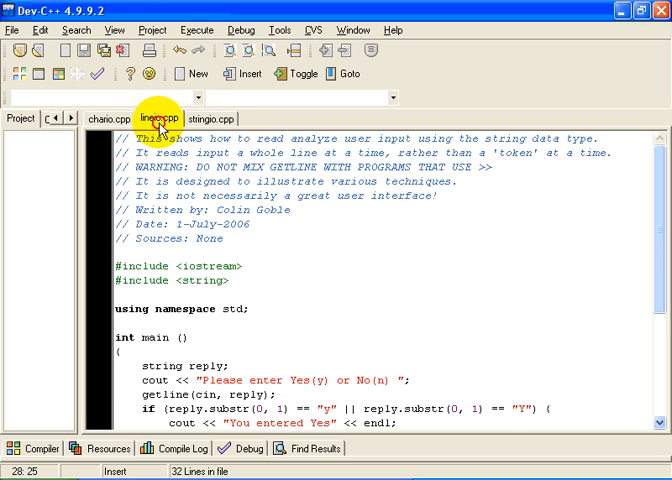
{"action": "mouse_move", "coordinate": [168, 124]}
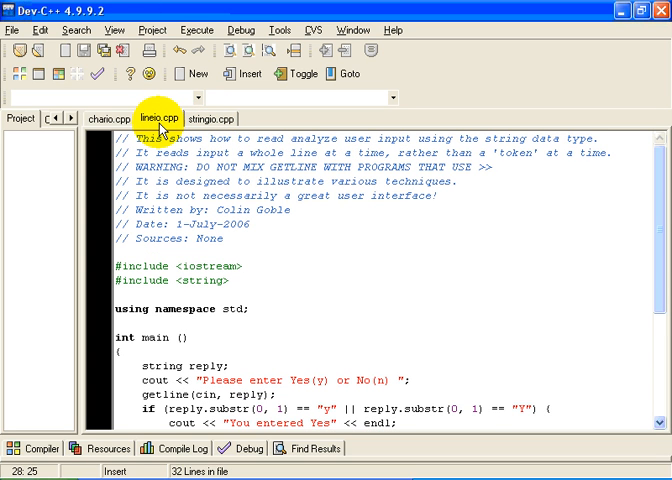